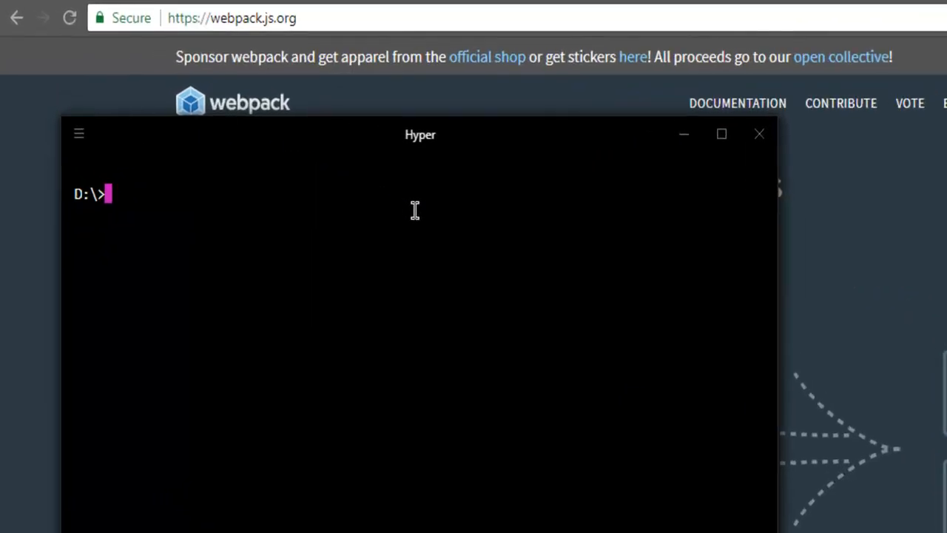
- Compose 'npm install --save-dev webpack', then trim it back to 'npm install -' without running
{"action": "type", "text": "npm insta"}
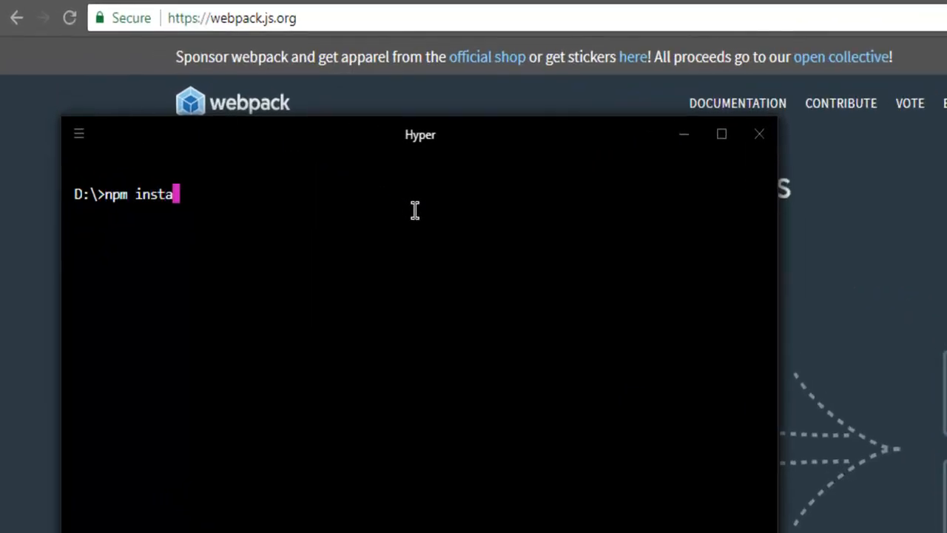
{"action": "type", "text": "ll"}
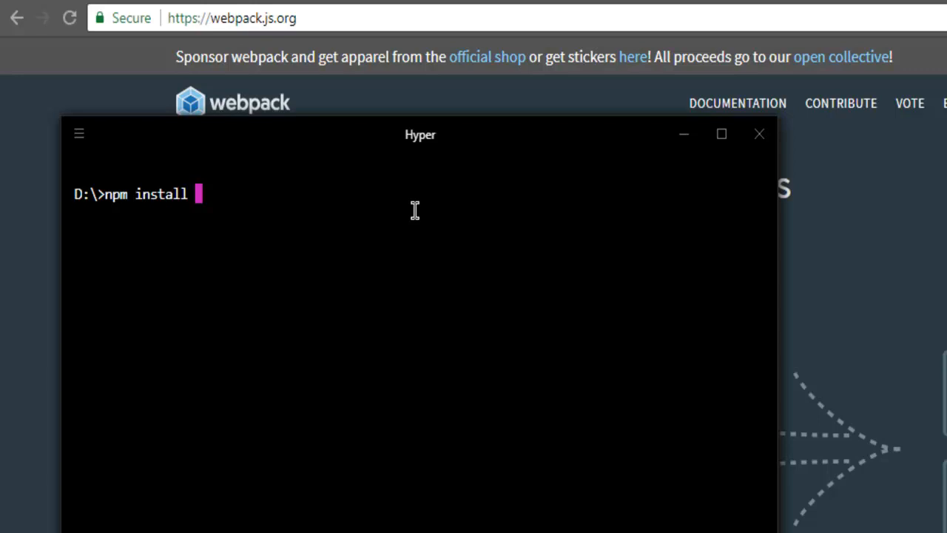
{"action": "type", "text": "--save"}
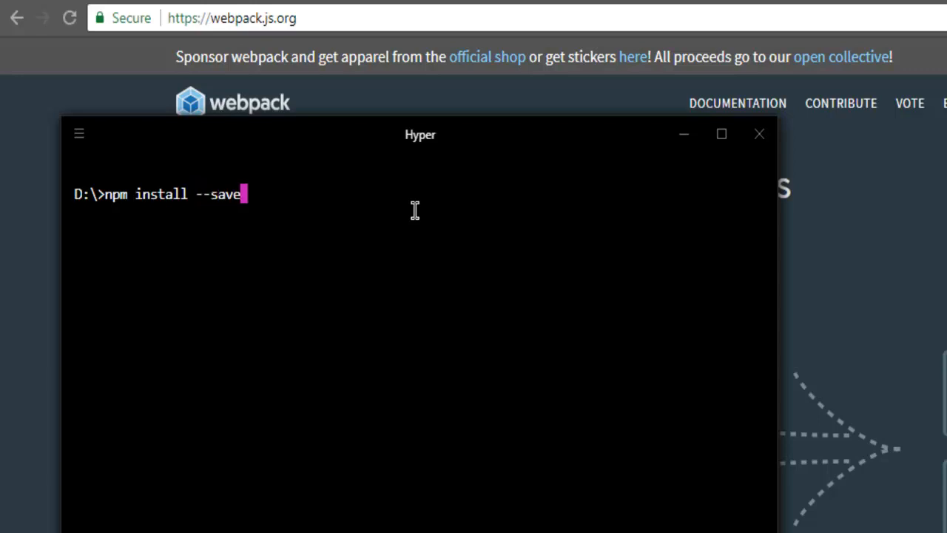
{"action": "type", "text": "-dev"}
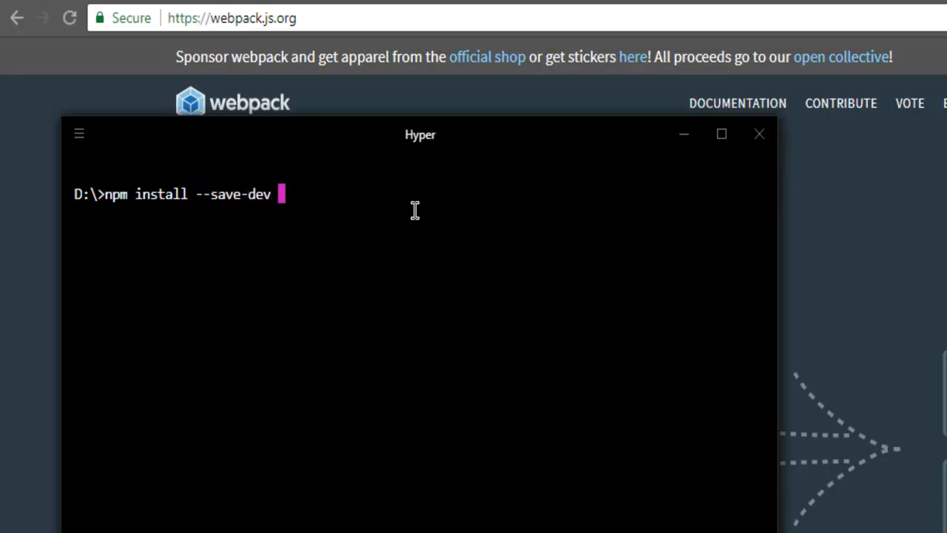
{"action": "type", "text": "webpack"}
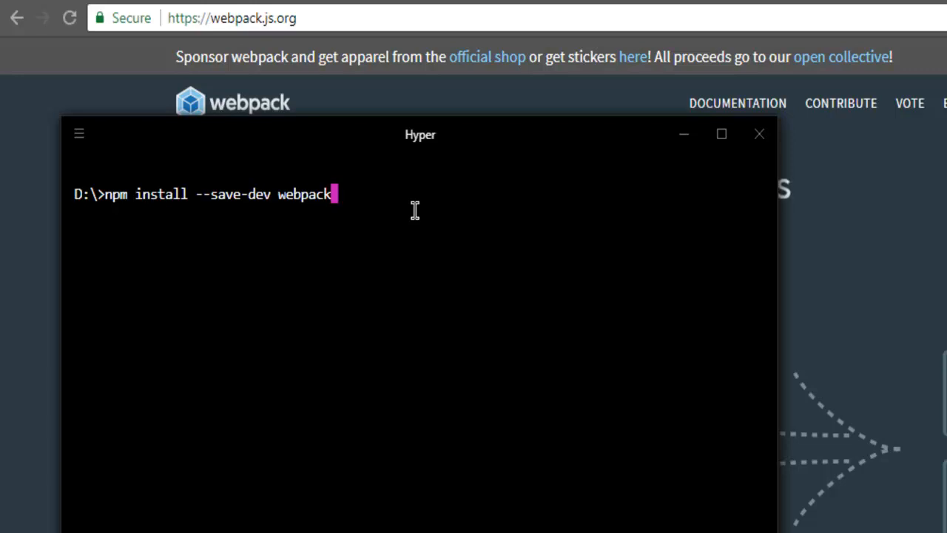
{"action": "key", "text": "Backspace"}
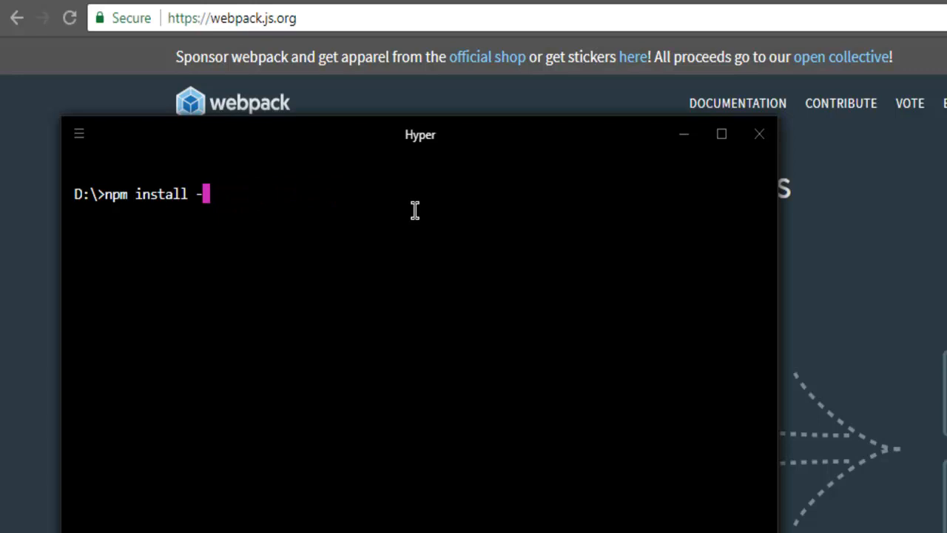
- Complete 'npm install -g webpack' at the prompt, then erase it back to 'npm insta'
{"action": "type", "text": "g"}
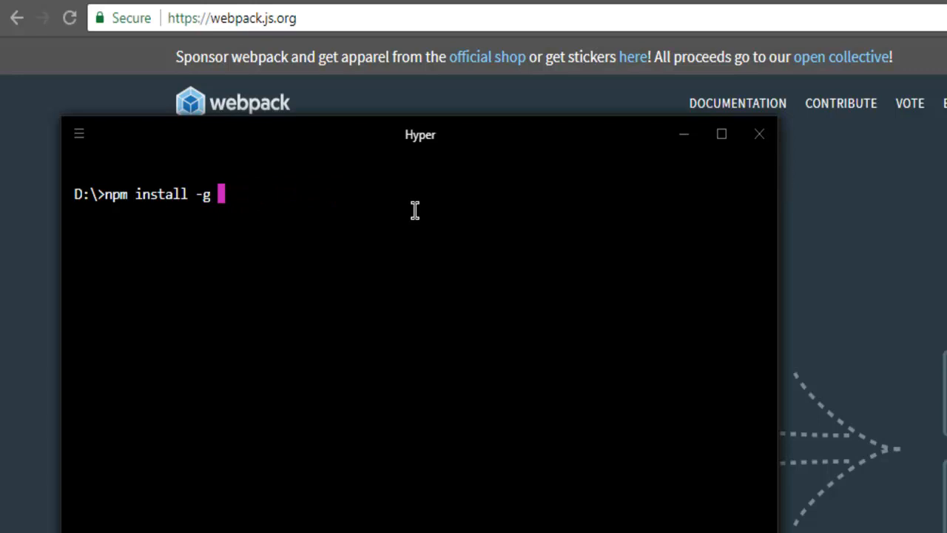
{"action": "type", "text": "webpack"}
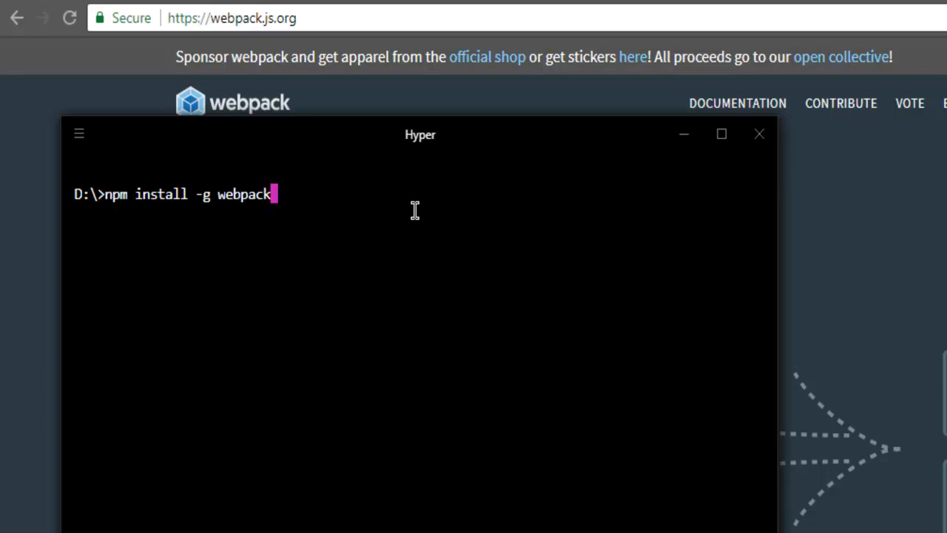
{"action": "key", "text": "BackSpace"}
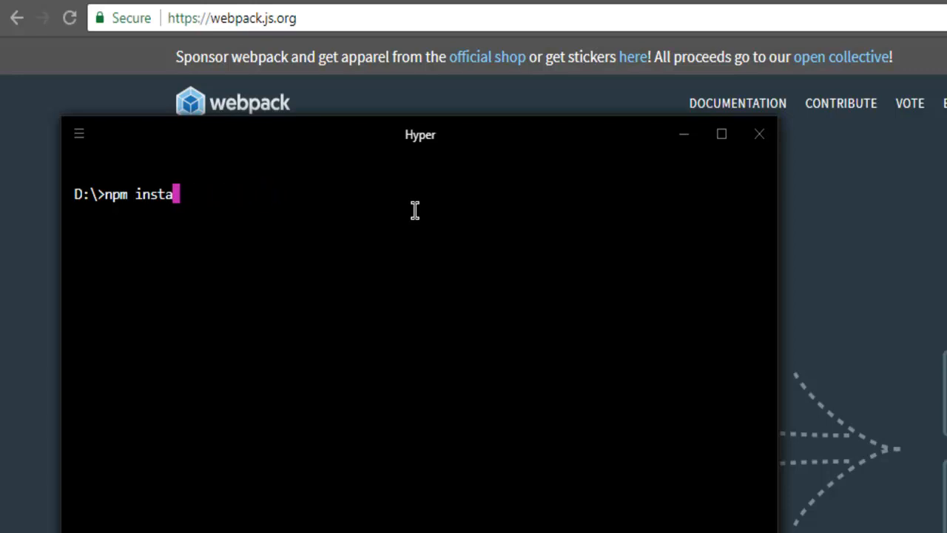
- Show the yarn alternative 'yarn add webpack --dev', then clear the line
{"action": "type", "text": "yarn add web"}
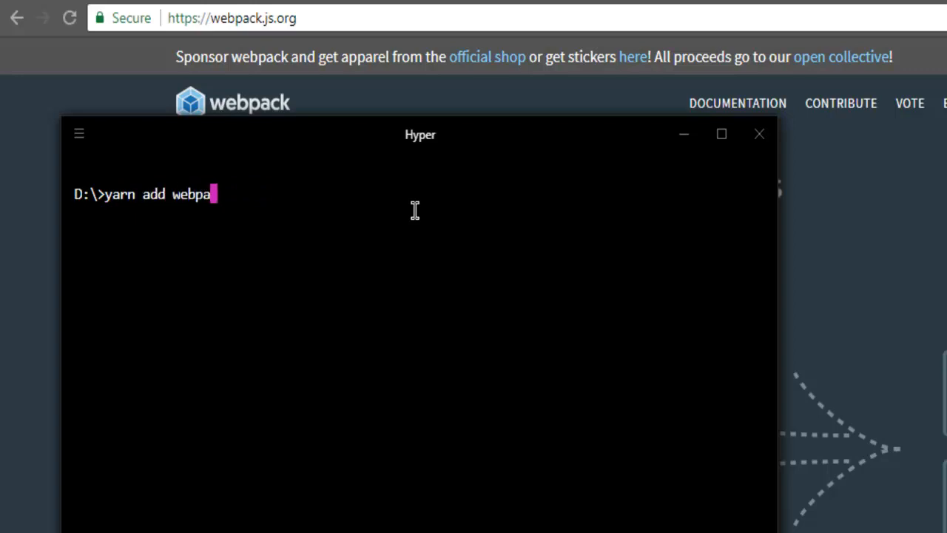
{"action": "type", "text": "ck"}
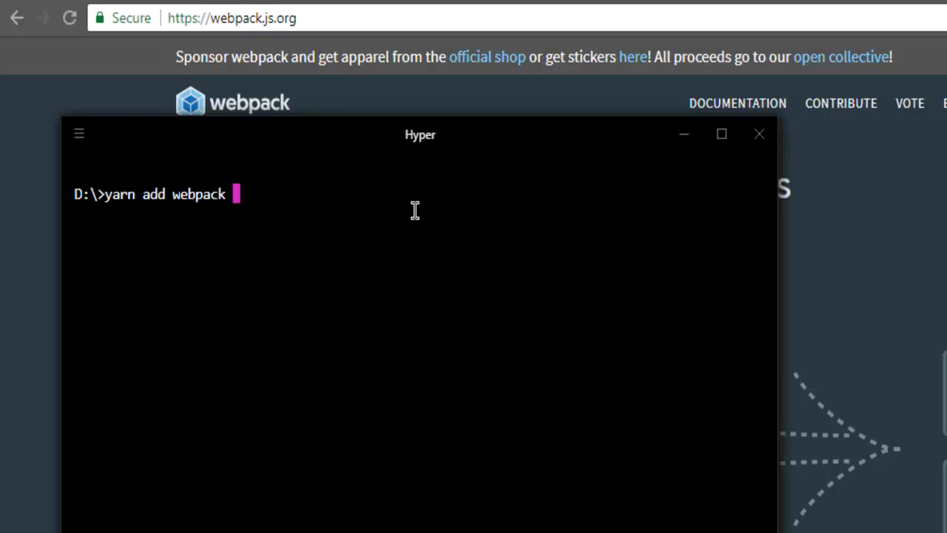
{"action": "type", "text": "--d"}
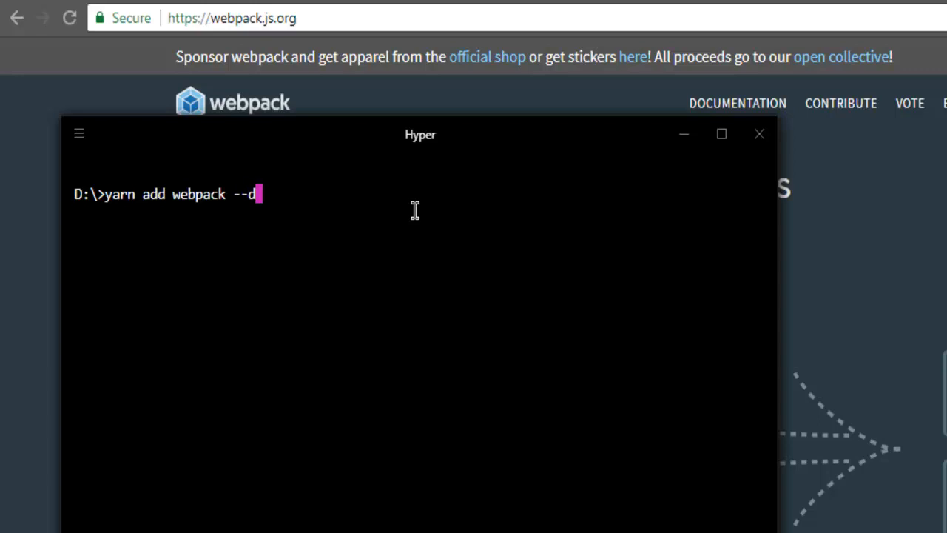
{"action": "type", "text": "ev"}
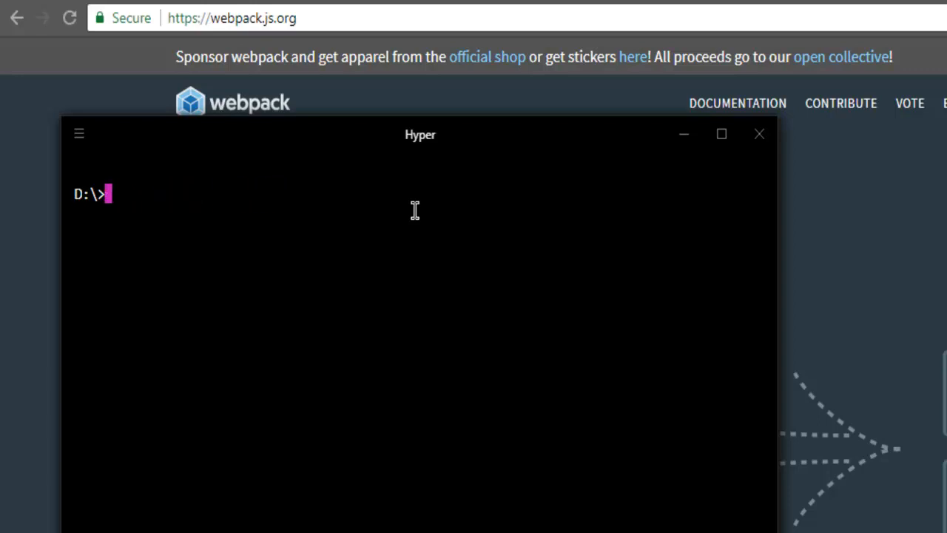
- Run 'npm install -g webpack-cli' to install the webpack CLI globally
{"action": "type", "text": "npm install"}
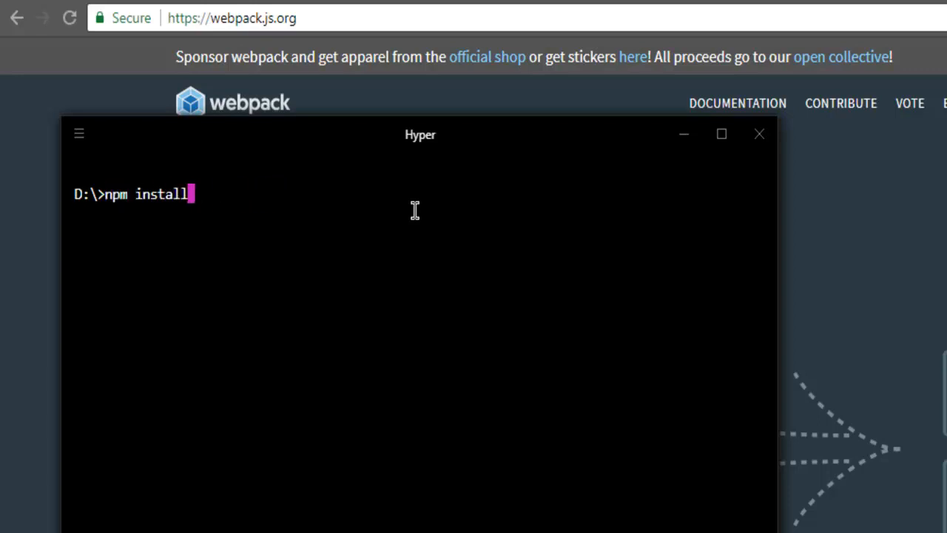
{"action": "type", "text": "-g"}
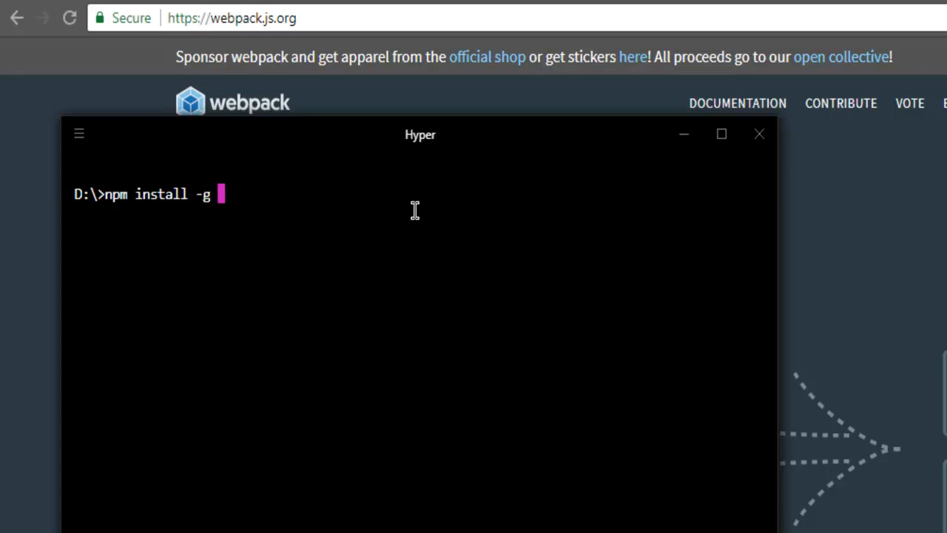
{"action": "type", "text": "webpack"}
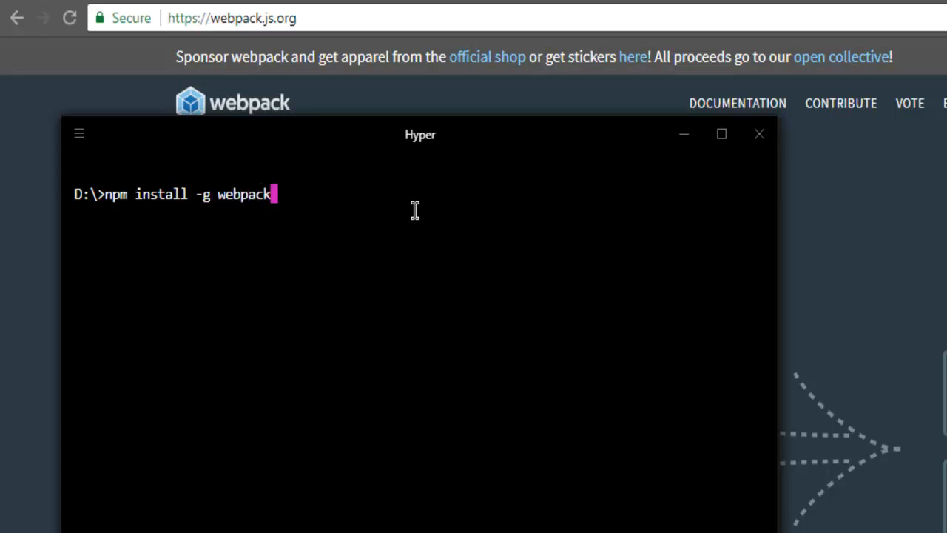
{"action": "type", "text": "-cli"}
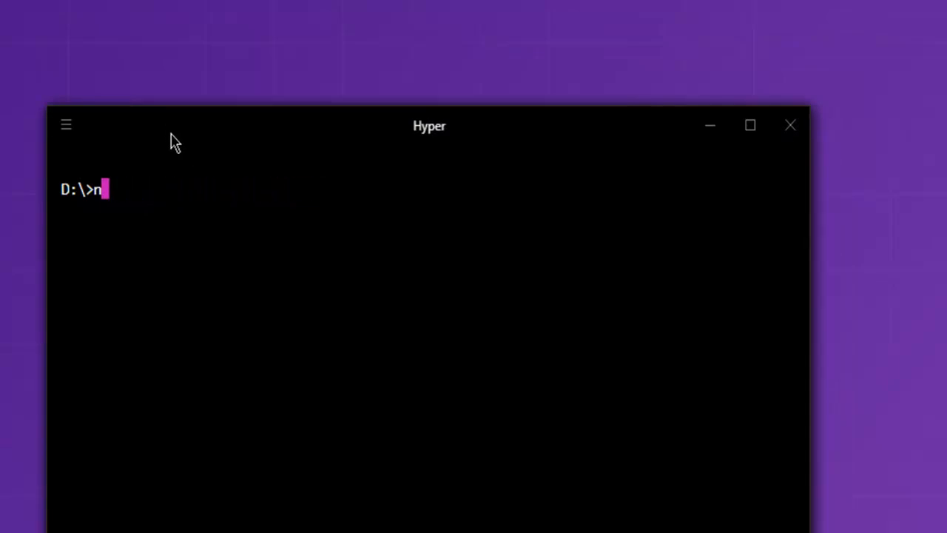
- Run 'webpack --help' and scroll through the webpack-cli 2.1.3 option list
{"action": "type", "text": "web"}
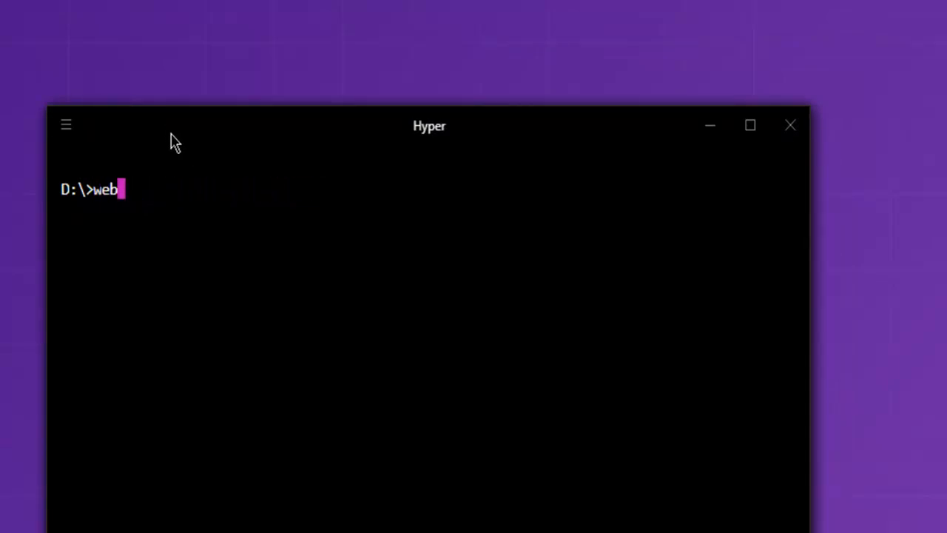
{"action": "type", "text": "pack"}
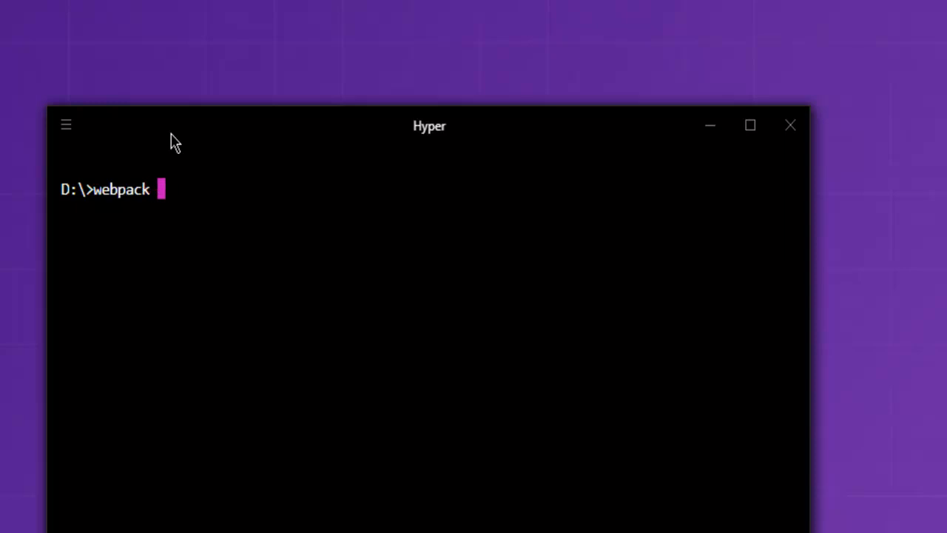
{"action": "type", "text": "--help"}
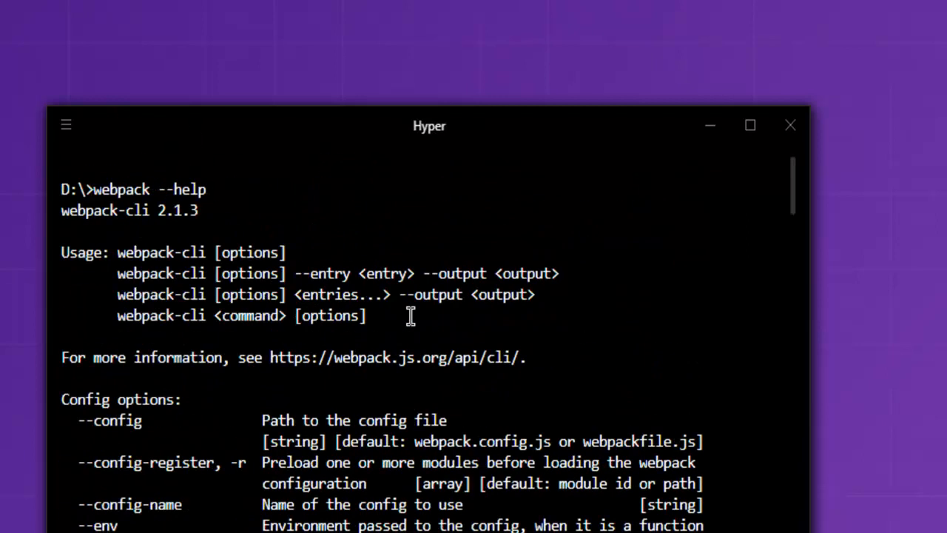
{"action": "mouse_move", "coordinate": [262, 389]}
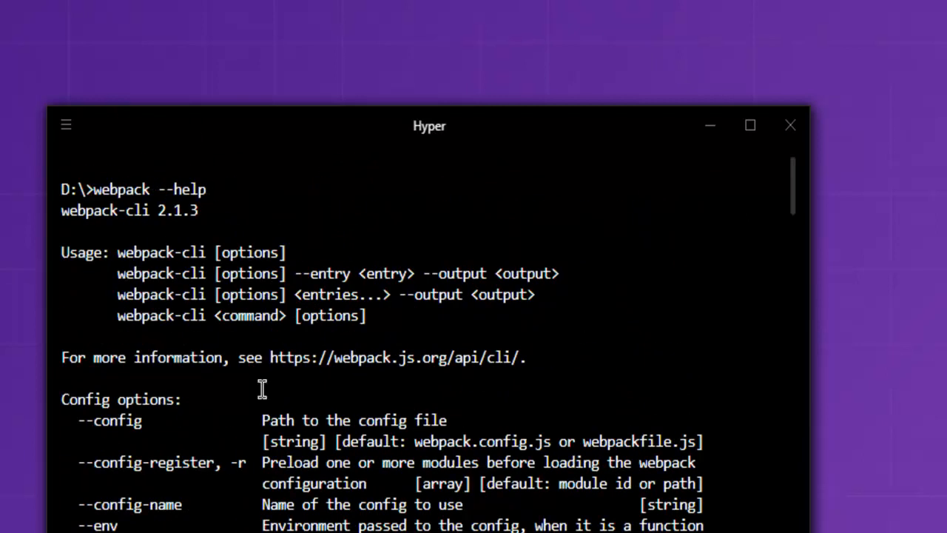
{"action": "mouse_move", "coordinate": [259, 408]}
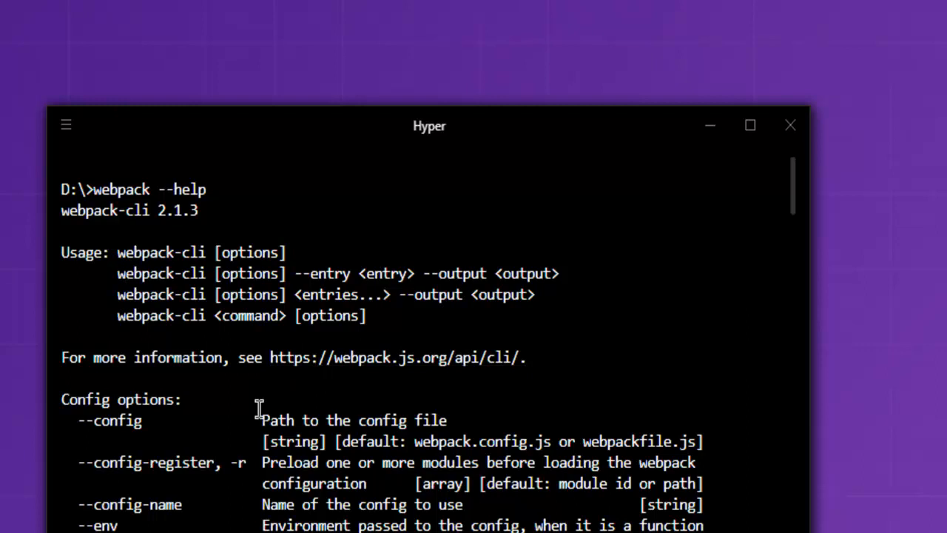
{"action": "scroll", "scroll_direction": "down", "scroll_amount": 3}
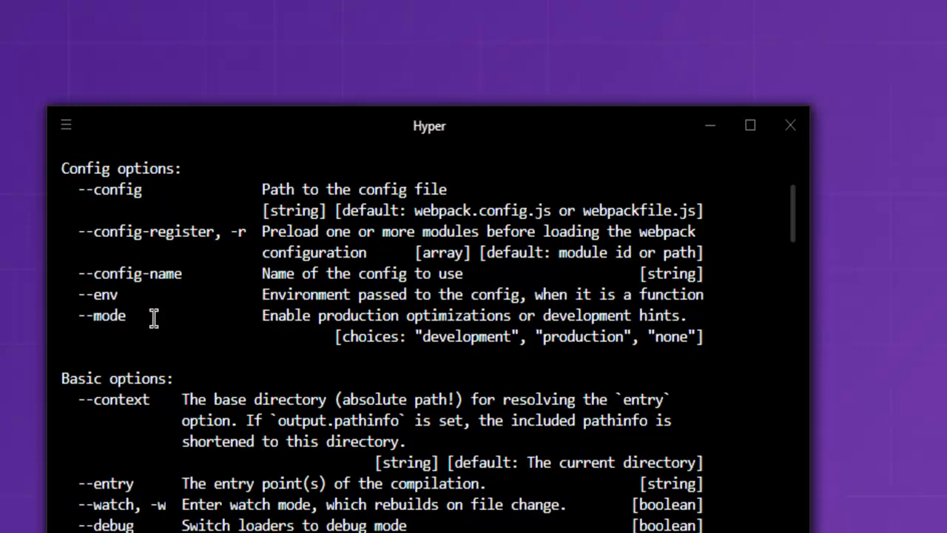
{"action": "scroll", "scroll_direction": "down", "scroll_amount": 3}
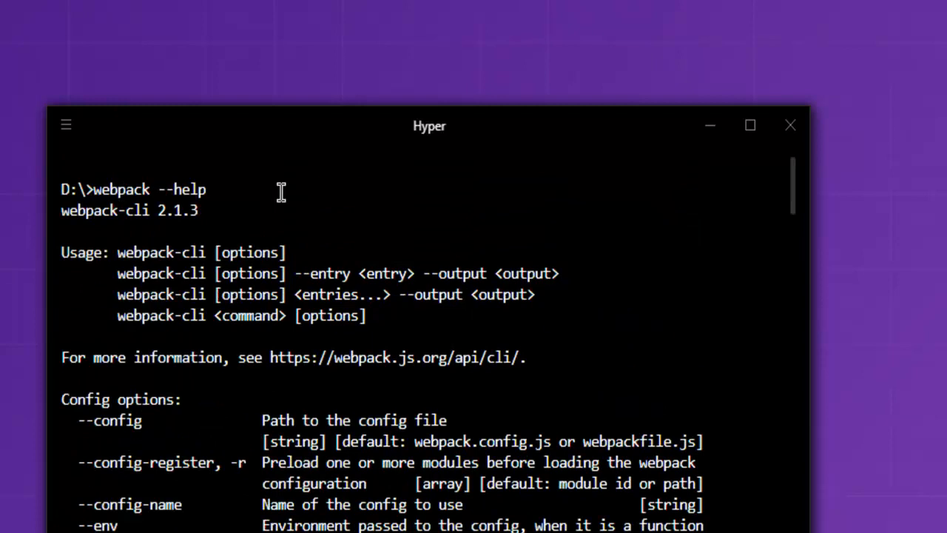
{"action": "mouse_move", "coordinate": [195, 246]}
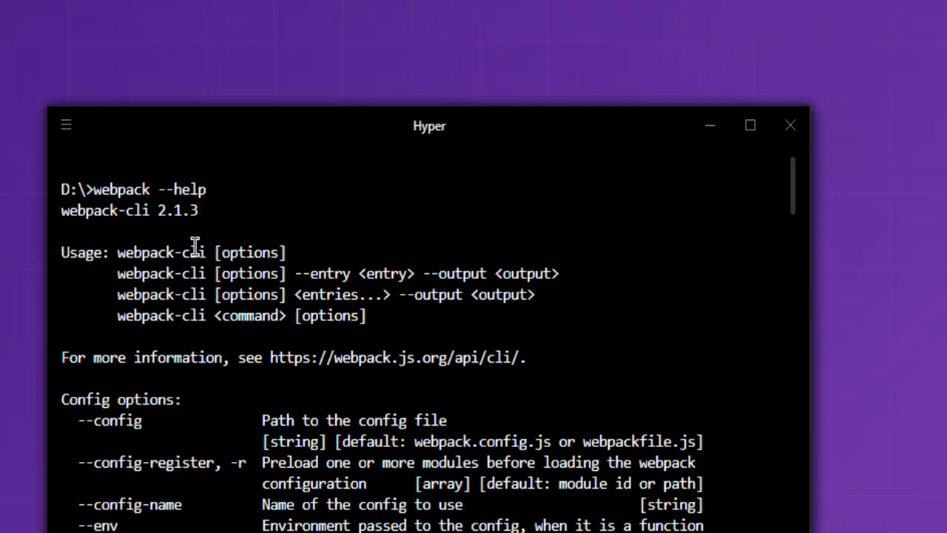